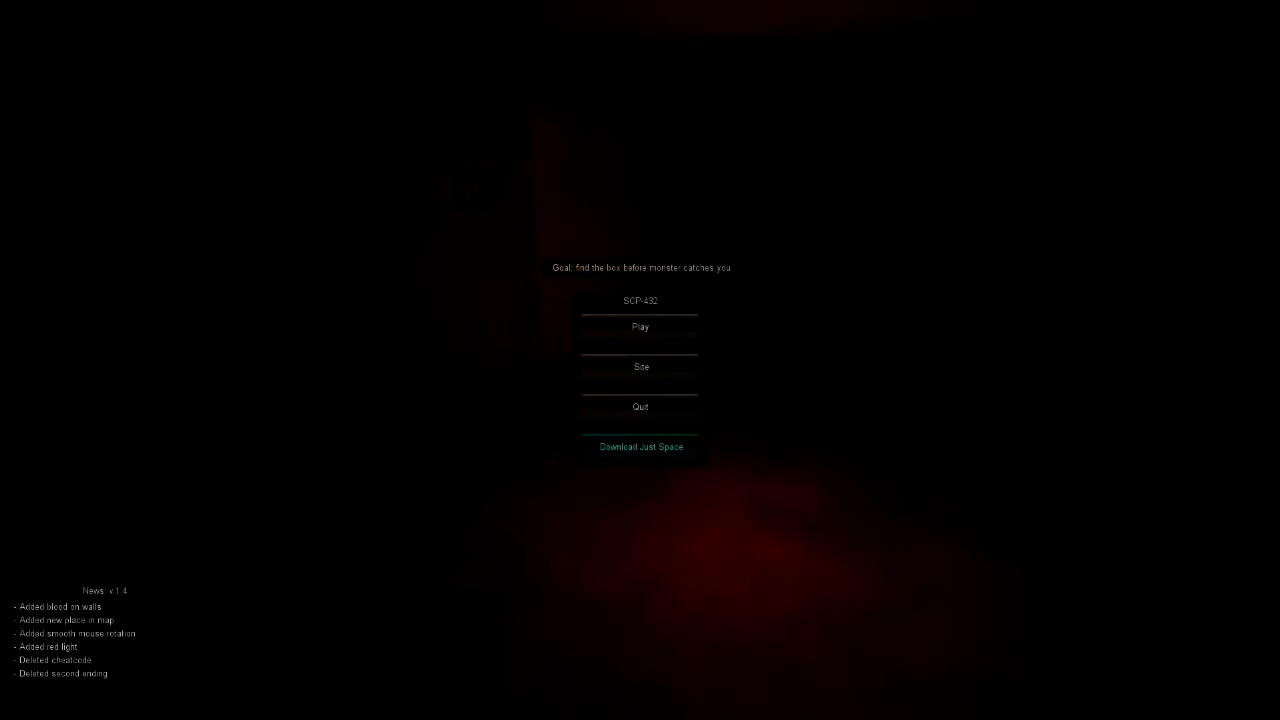
{"action": "mouse_move", "coordinate": [640, 326]}
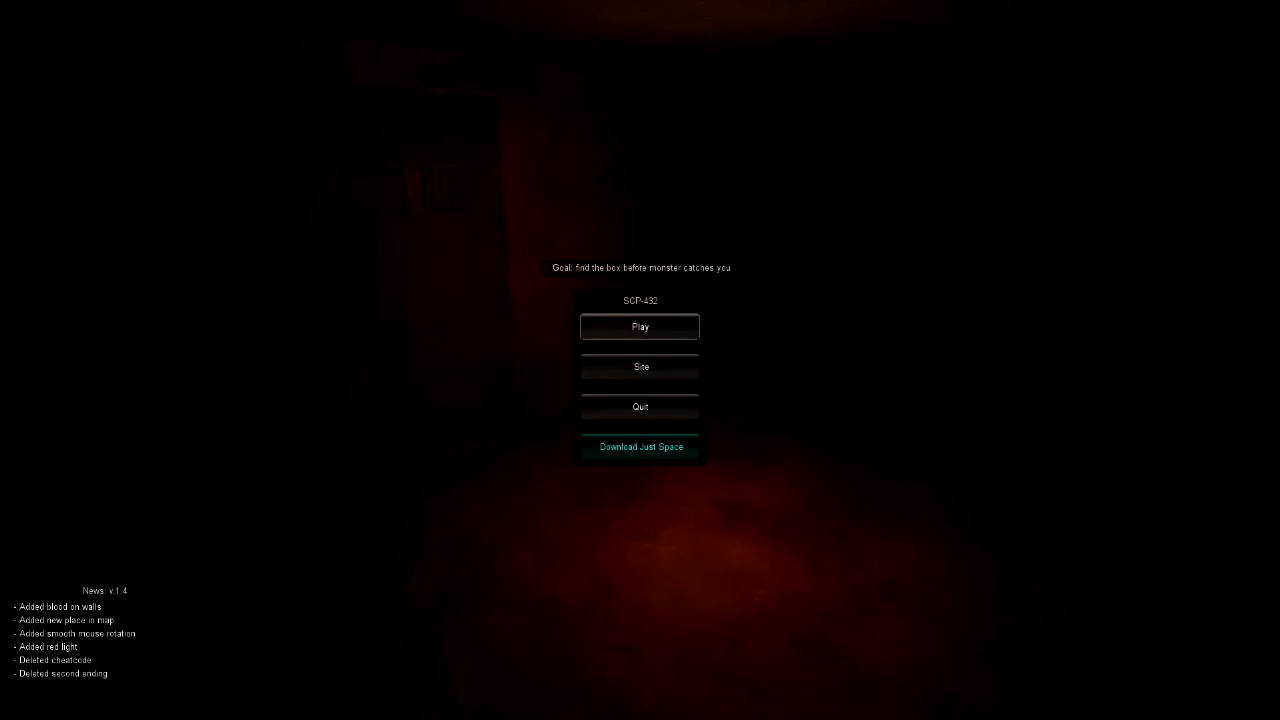